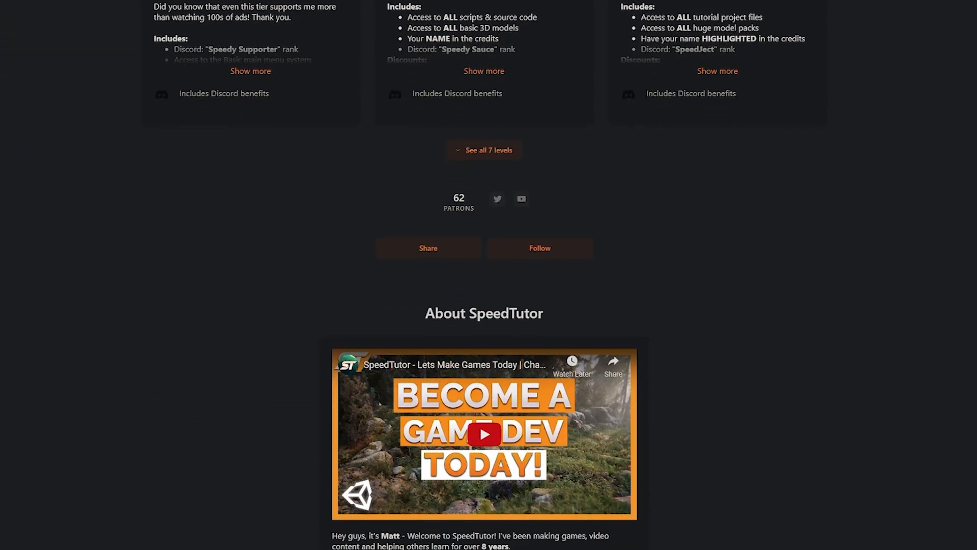
- Scroll down SpeedTutor's Patreon page toward the Metroidvania Controller asset listing
scroll(down, 3)
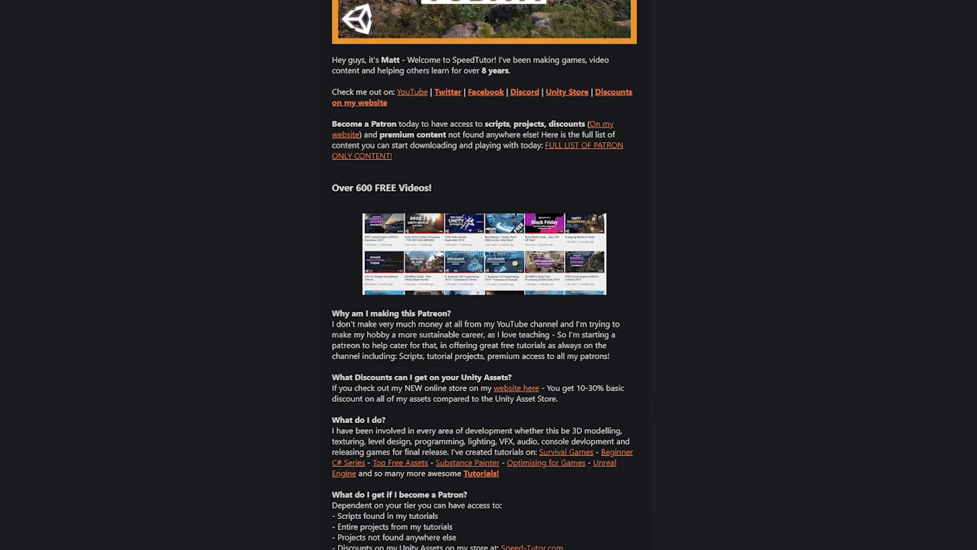
scroll(down, 3)
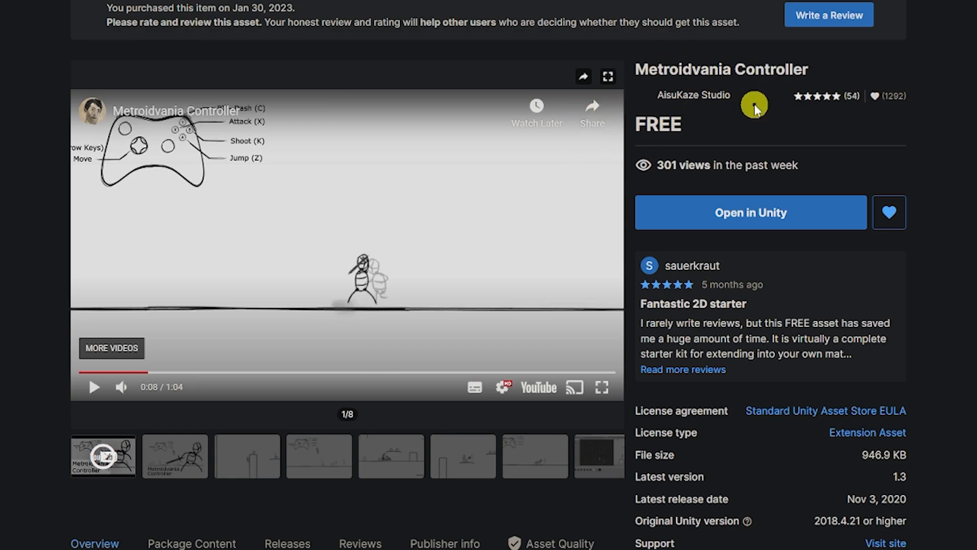
scroll(down, 3)
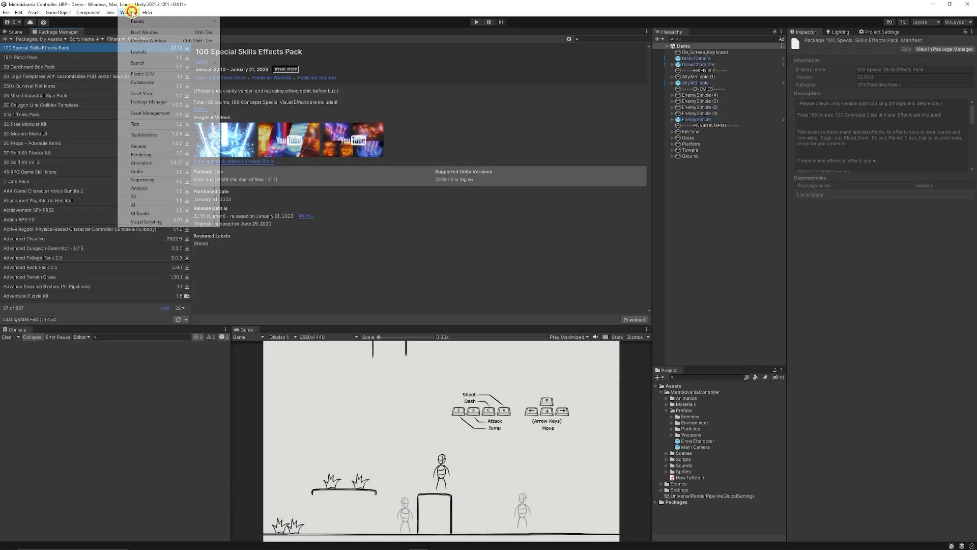
- Search My Assets in the Package Manager for Metroidvania Controller
click(45, 32)
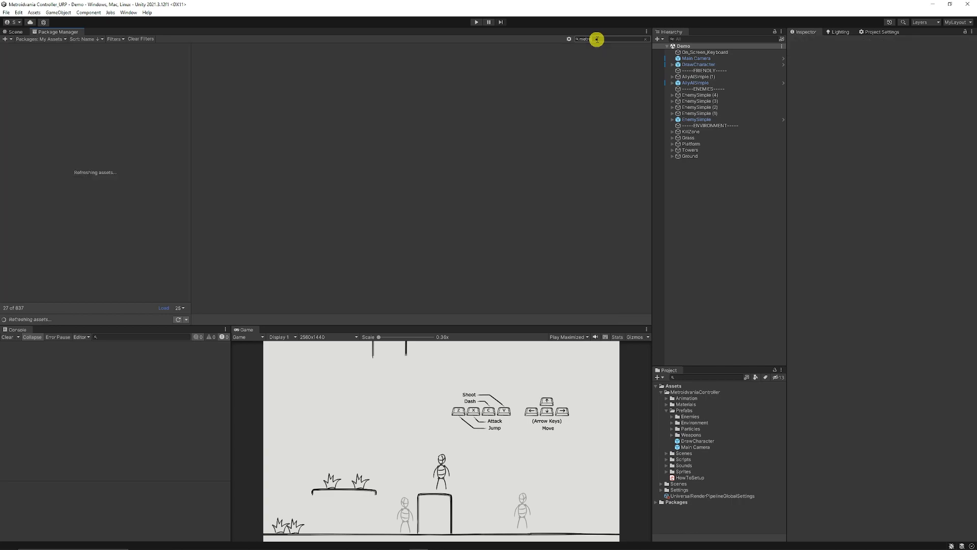
click(28, 71)
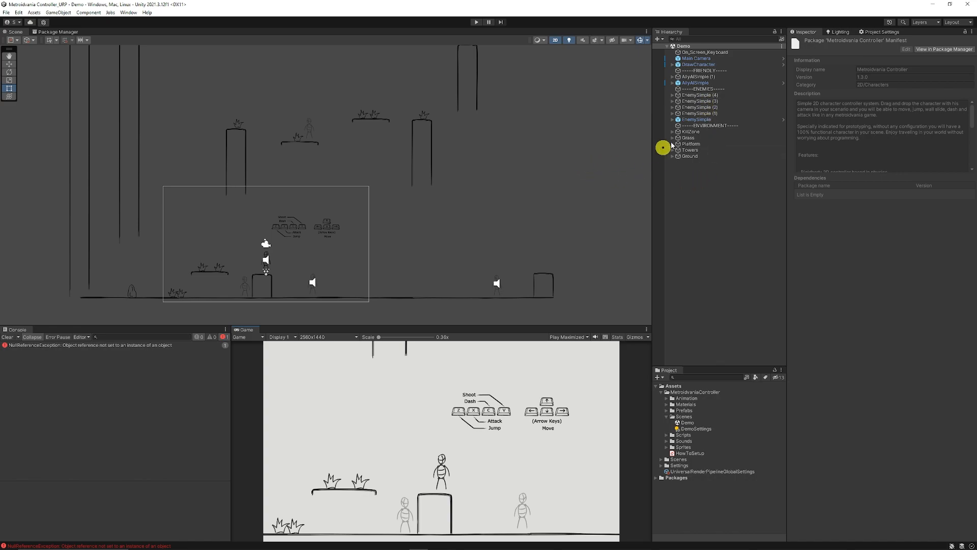
- Inspect Main Camera, DrawCharacter and both AllyAISimple objects in the Demo scene
click(699, 58)
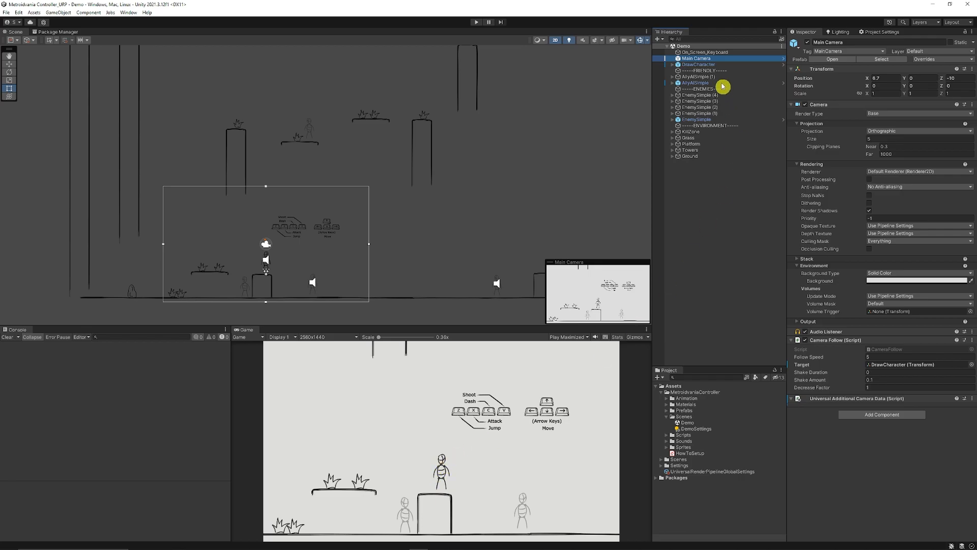
click(699, 64)
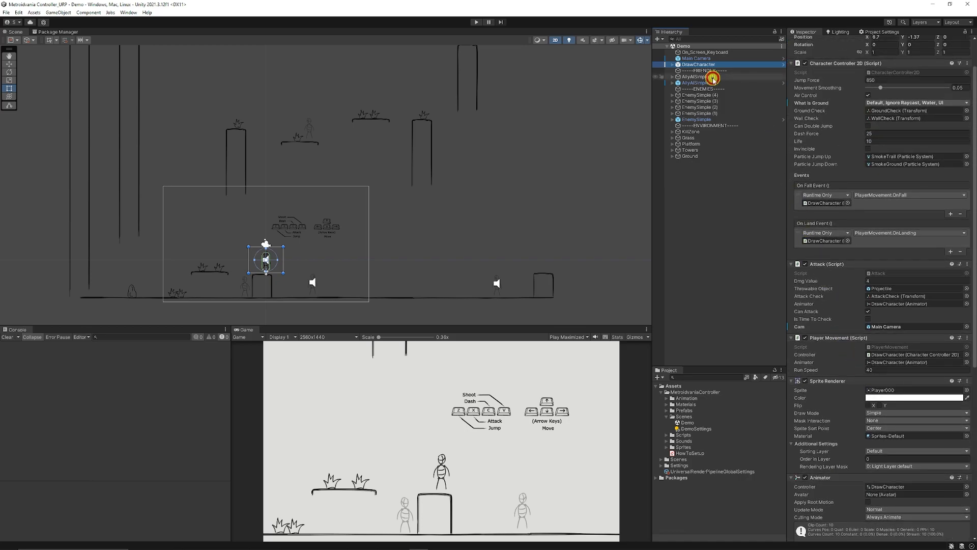
click(695, 82)
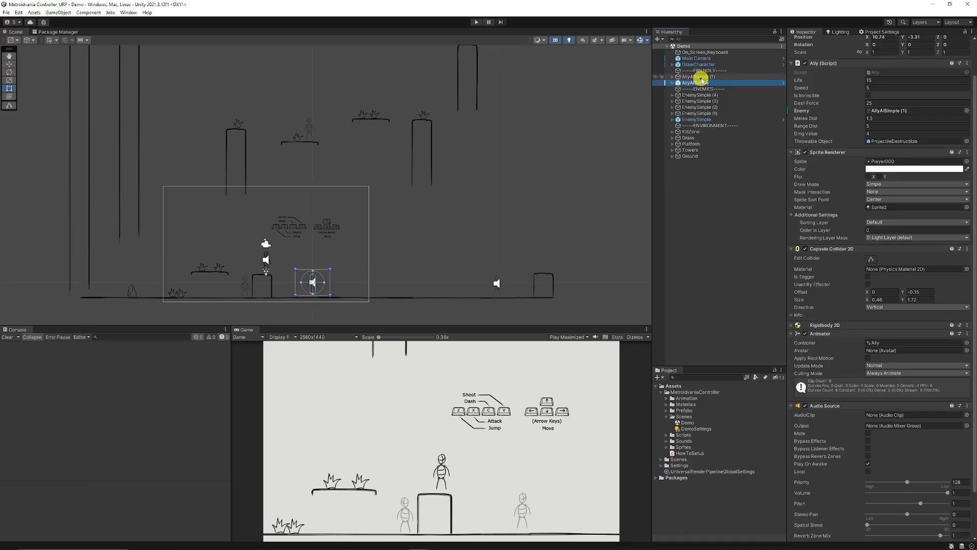
click(698, 76)
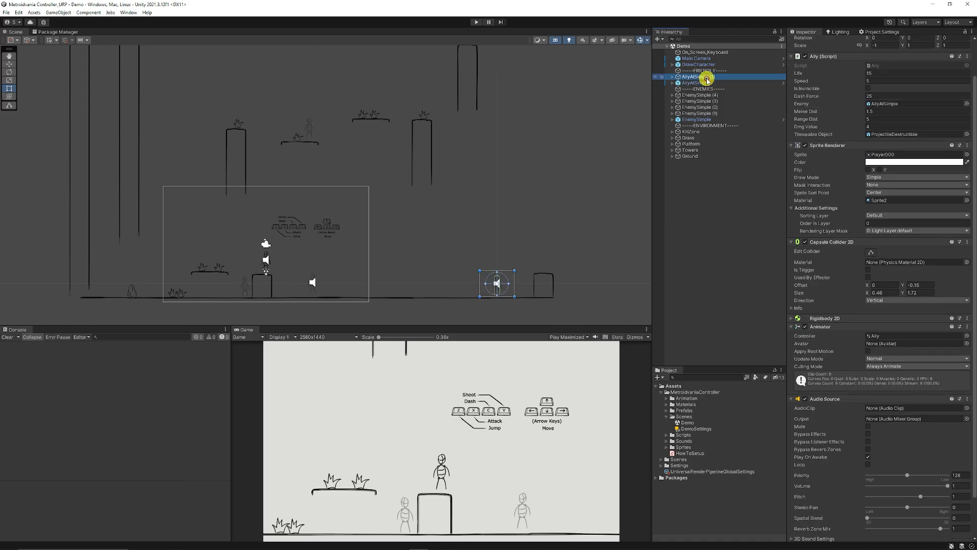
- Locate the ally's Enemy reference, then inspect the Grass and other environment groups
click(698, 82)
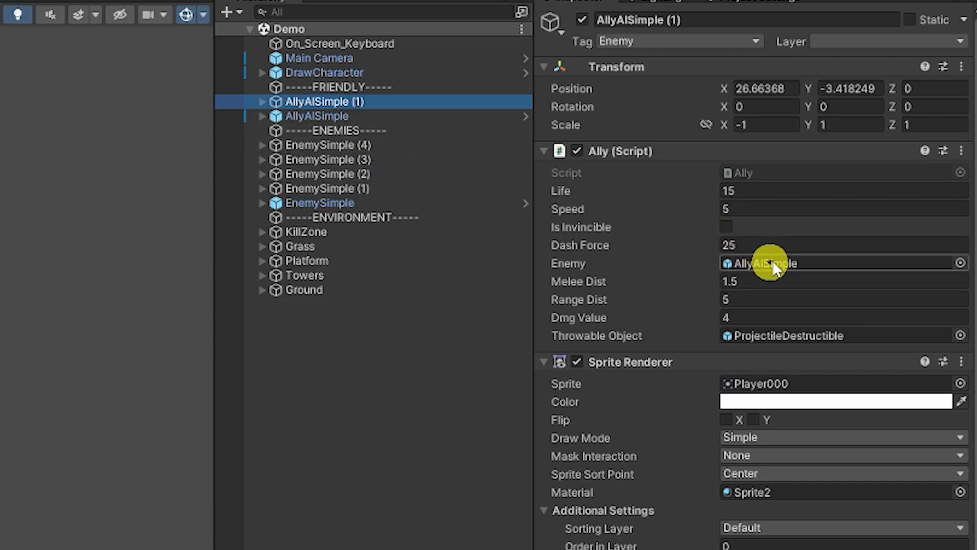
click(317, 115)
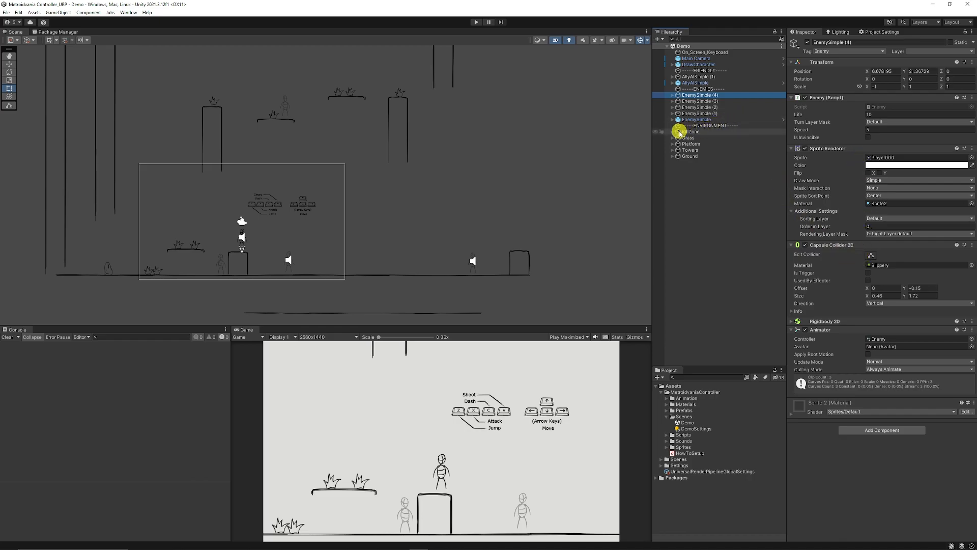
click(689, 137)
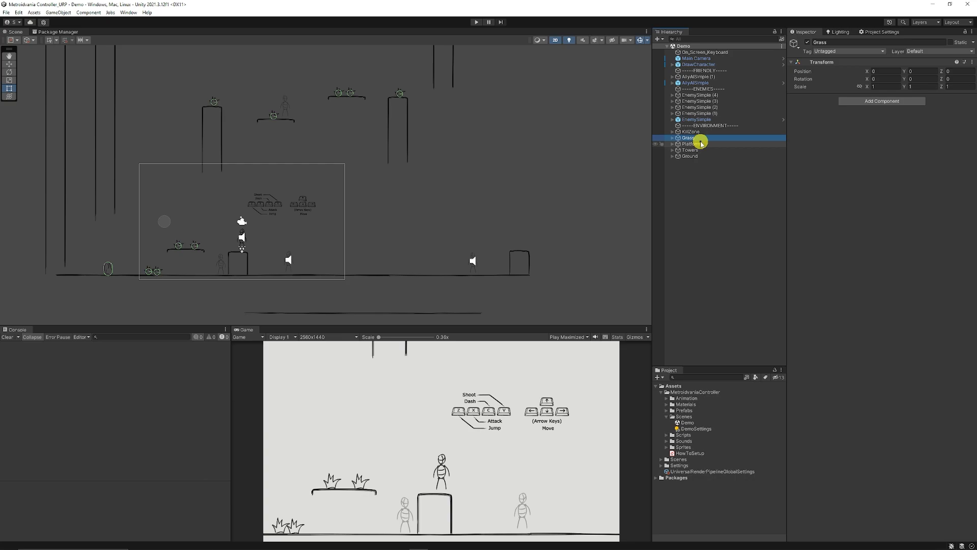
click(689, 157)
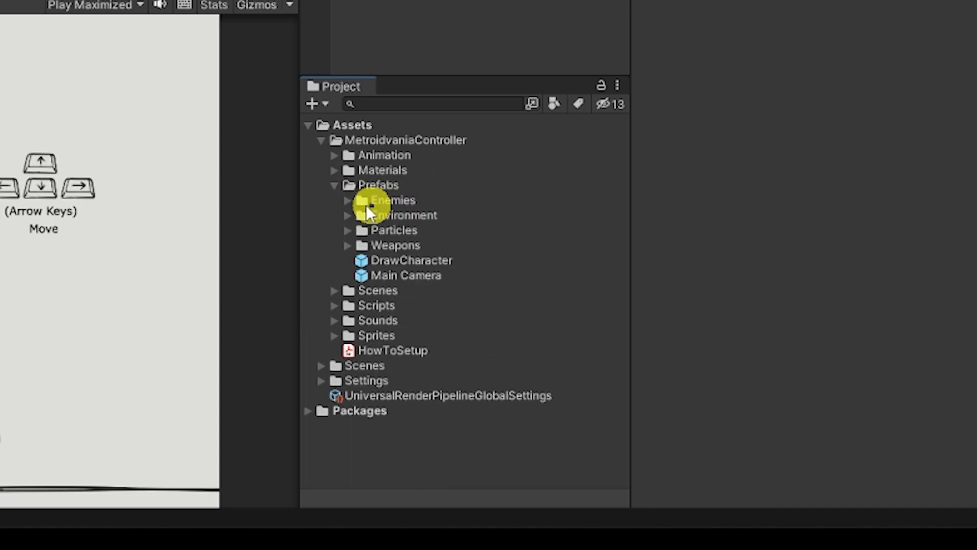
- Expand the Enemies prefab folder to view AllyAISimple, then select Environment
click(348, 200)
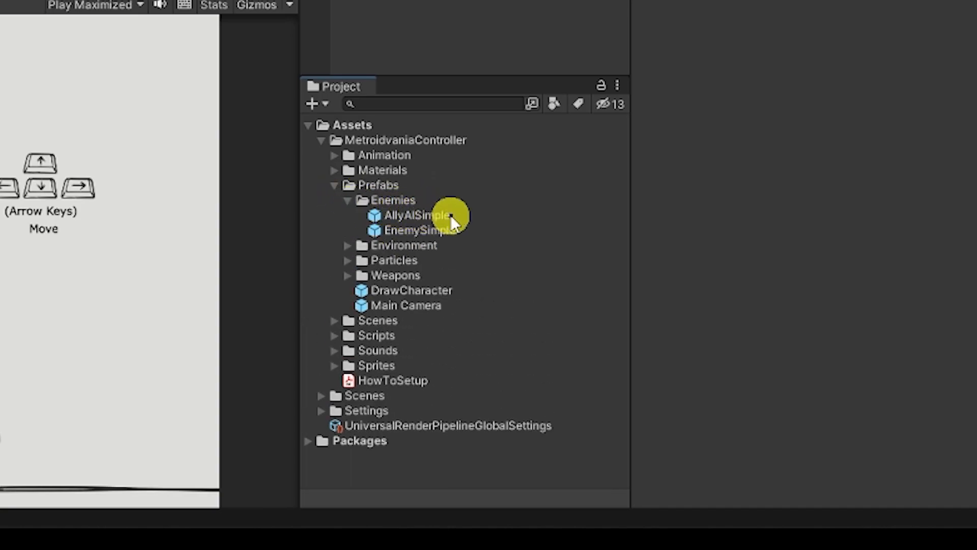
click(348, 200)
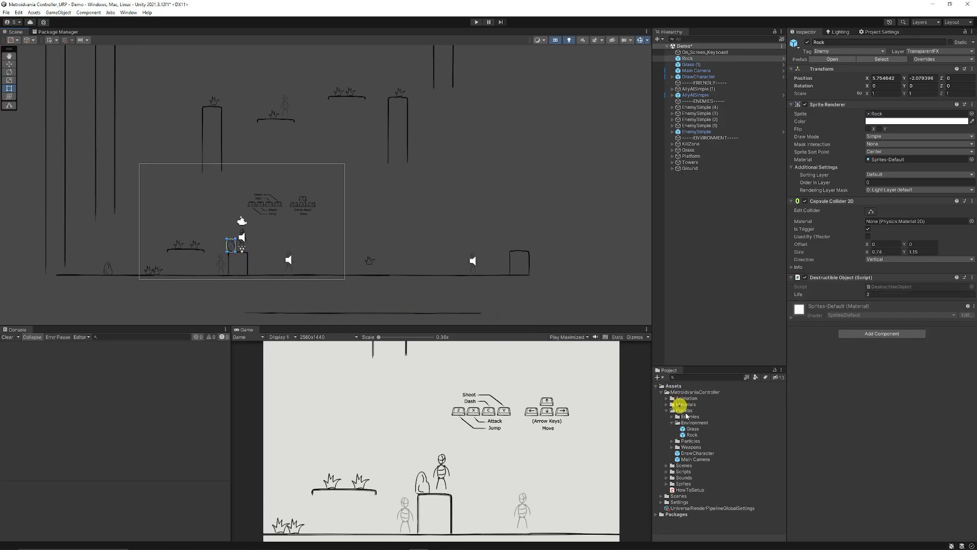
click(694, 422)
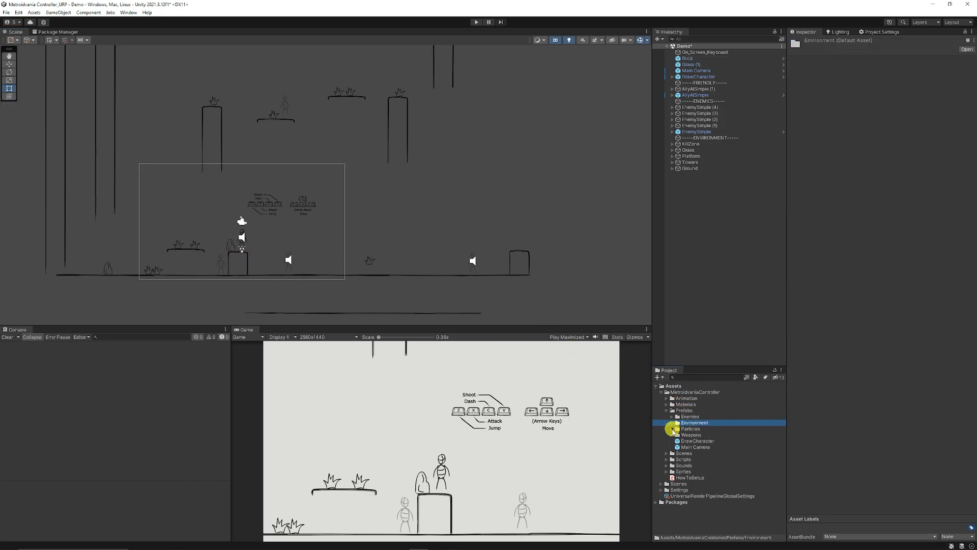
- View the LeafCut and SmokeTrail 1 particle prefabs and the Weapons projectile prefabs
click(694, 434)
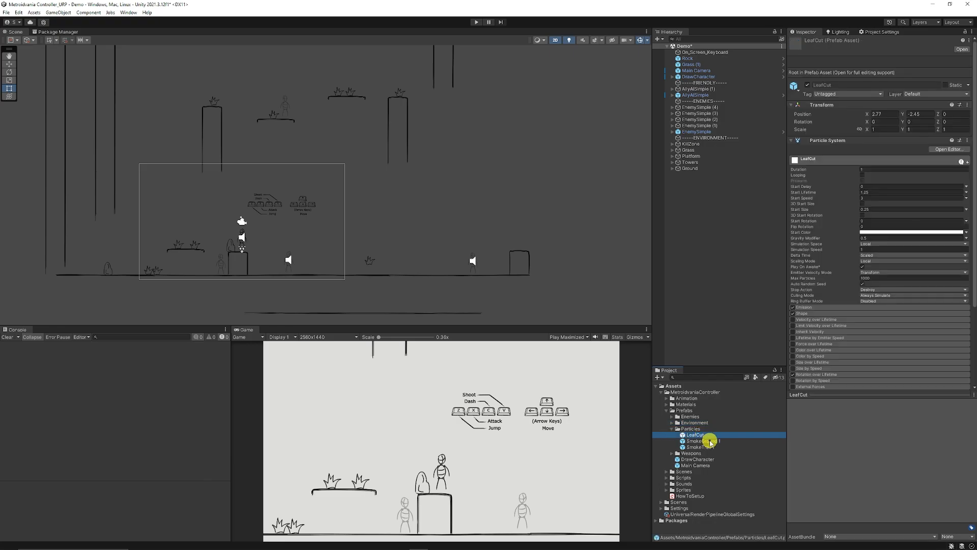
click(700, 446)
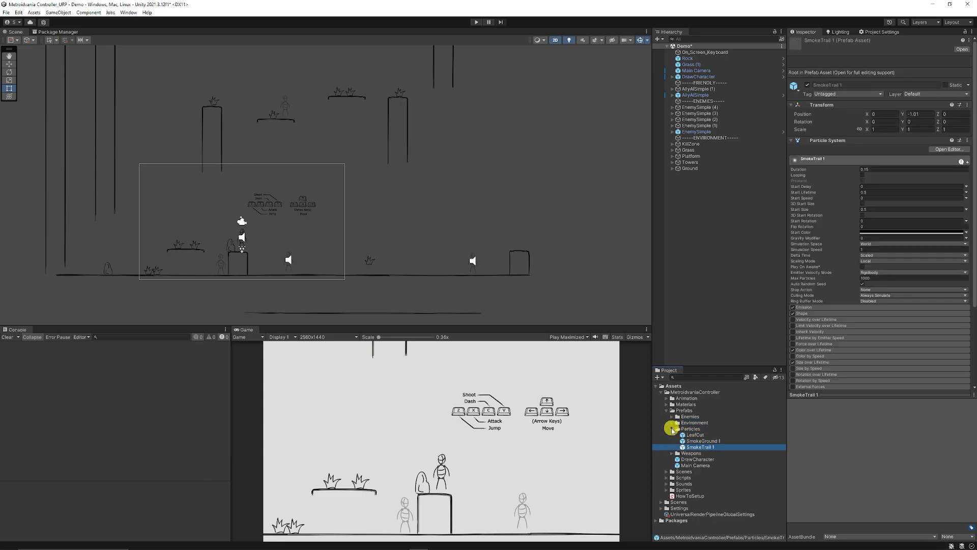
click(691, 434)
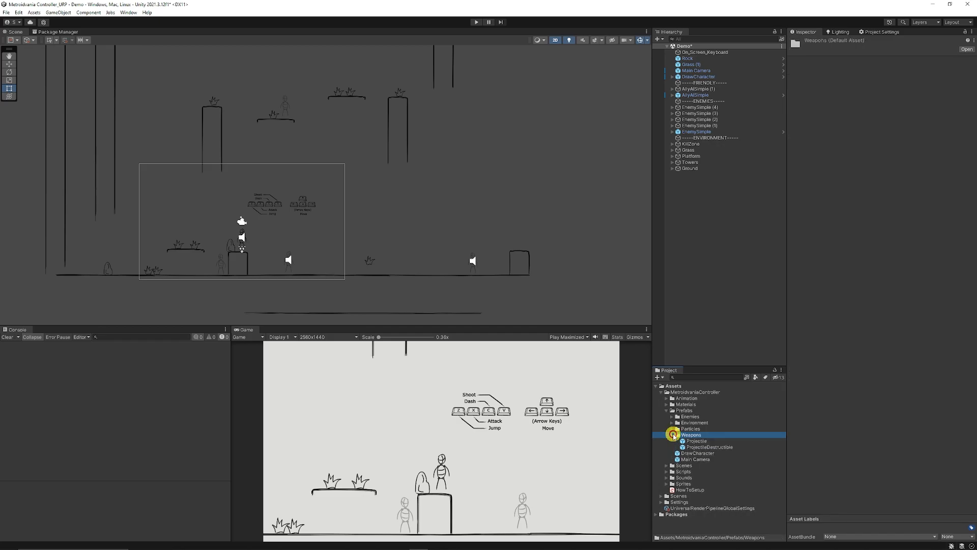
click(698, 440)
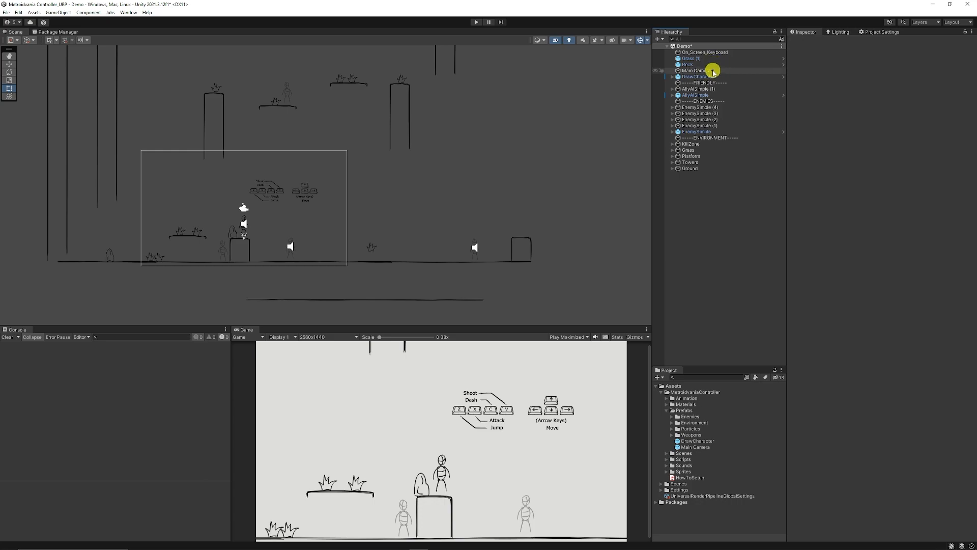
- Check Main Camera's Camera Follow target is DrawCharacter and the Attack script's Cam reference
click(696, 70)
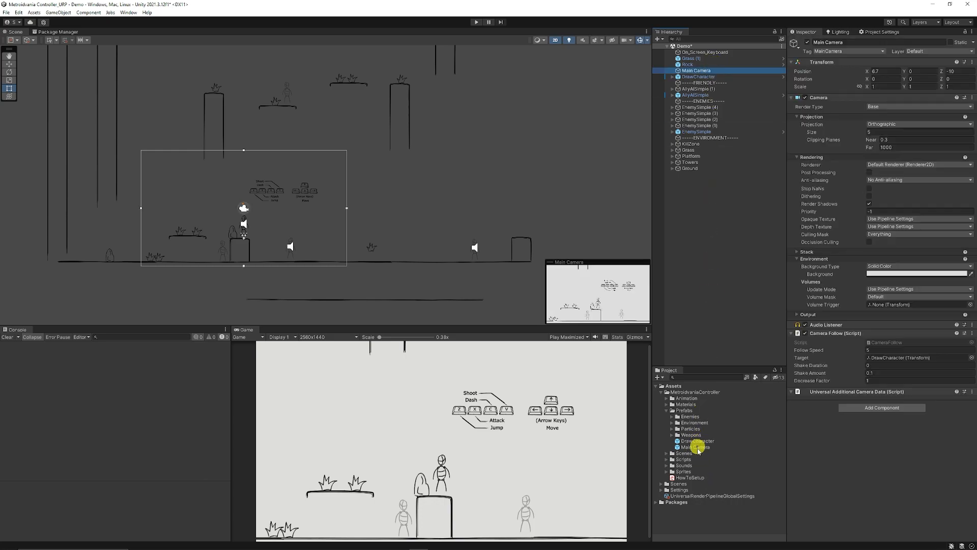
click(699, 440)
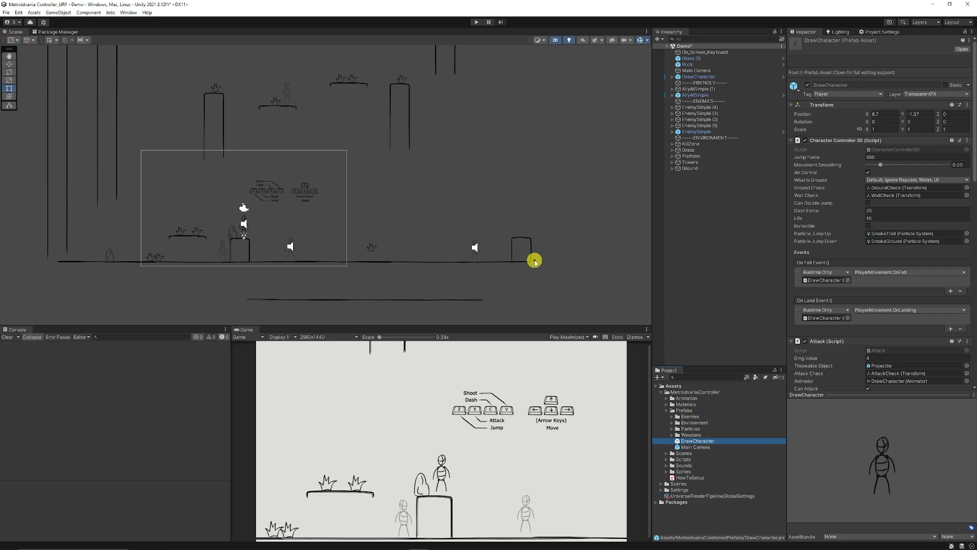
click(696, 70)
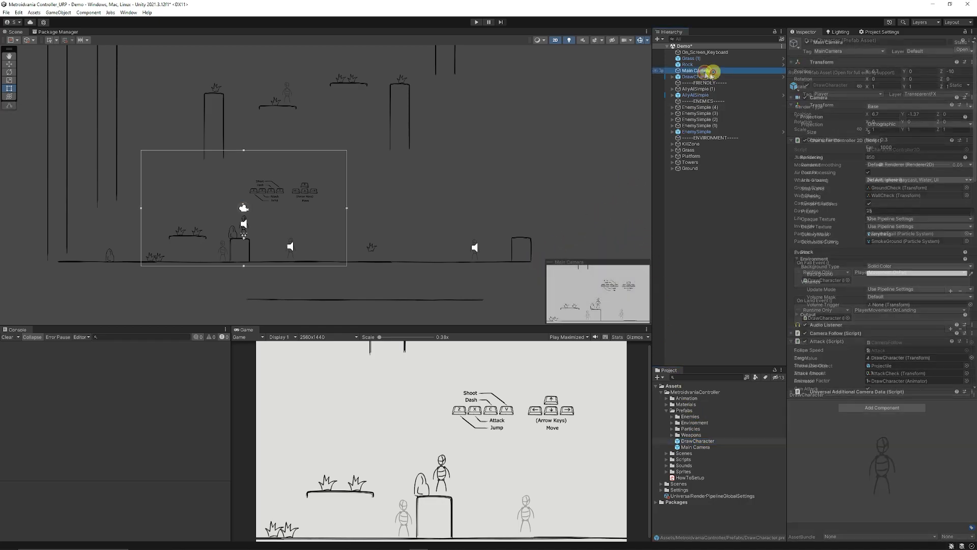
click(696, 70)
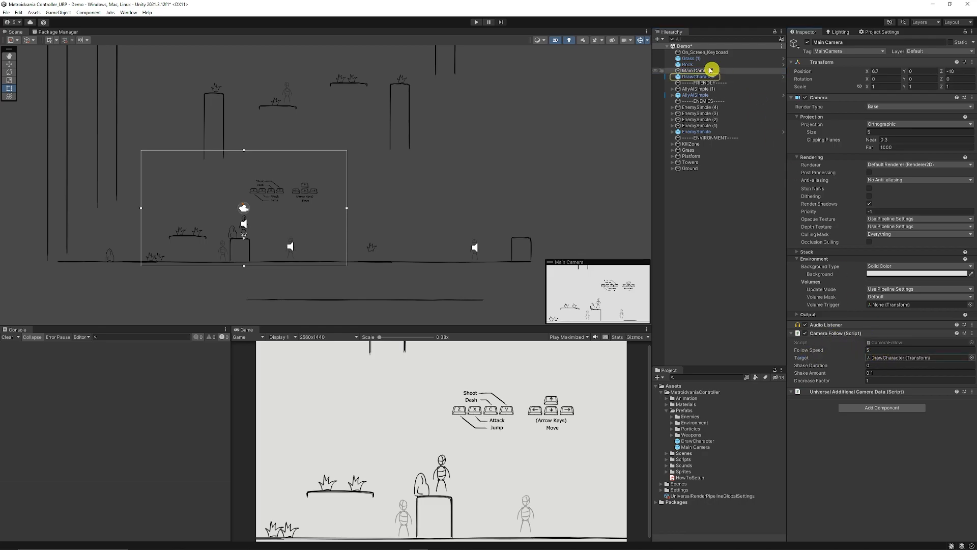
click(698, 77)
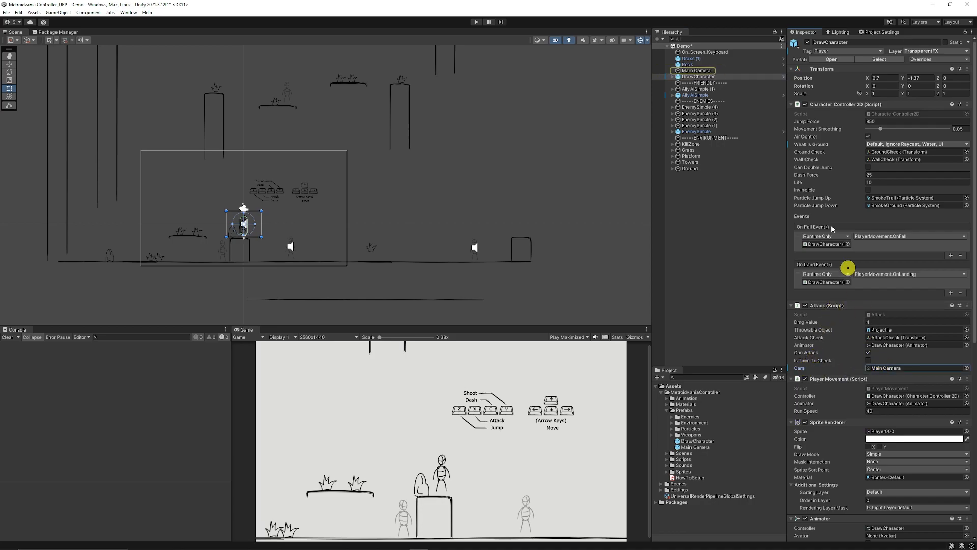
click(696, 70)
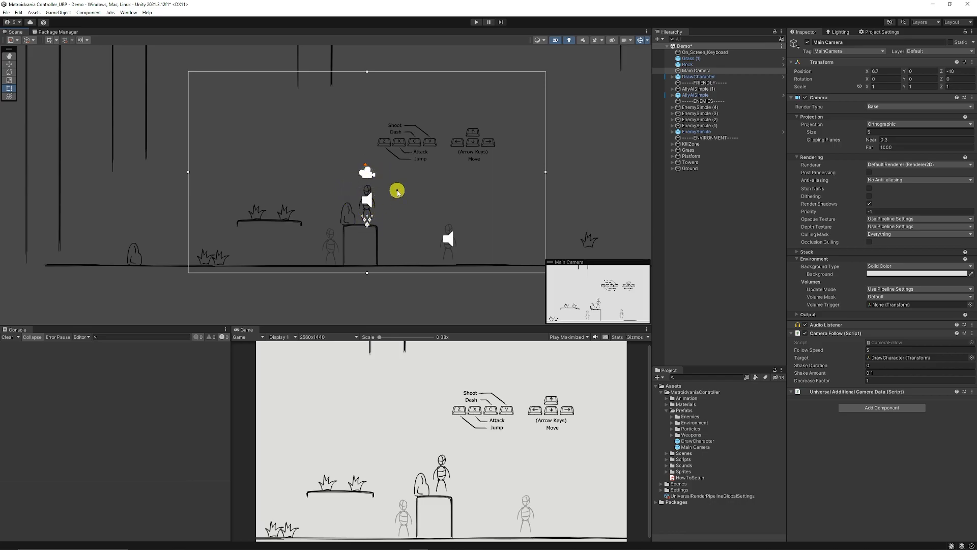
mouse_move(482, 203)
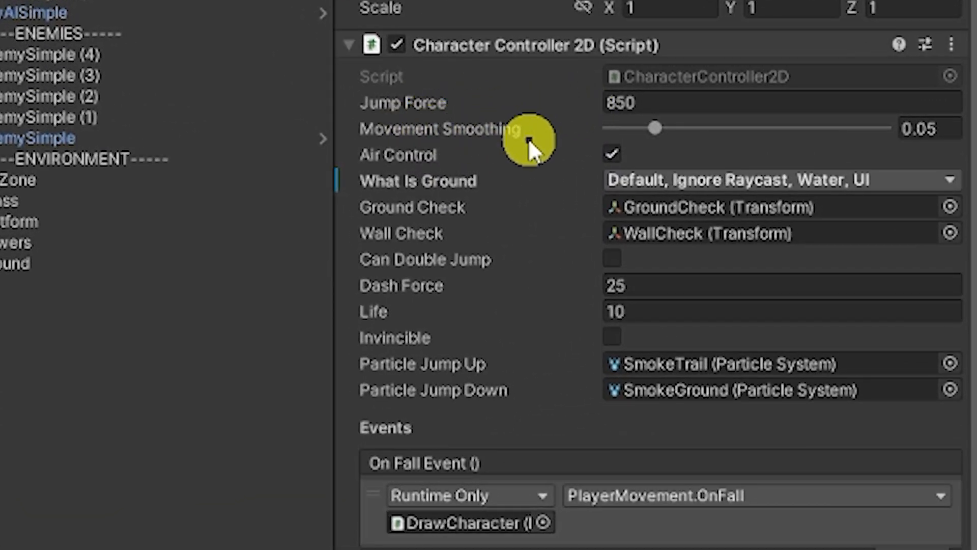
mouse_move(445, 226)
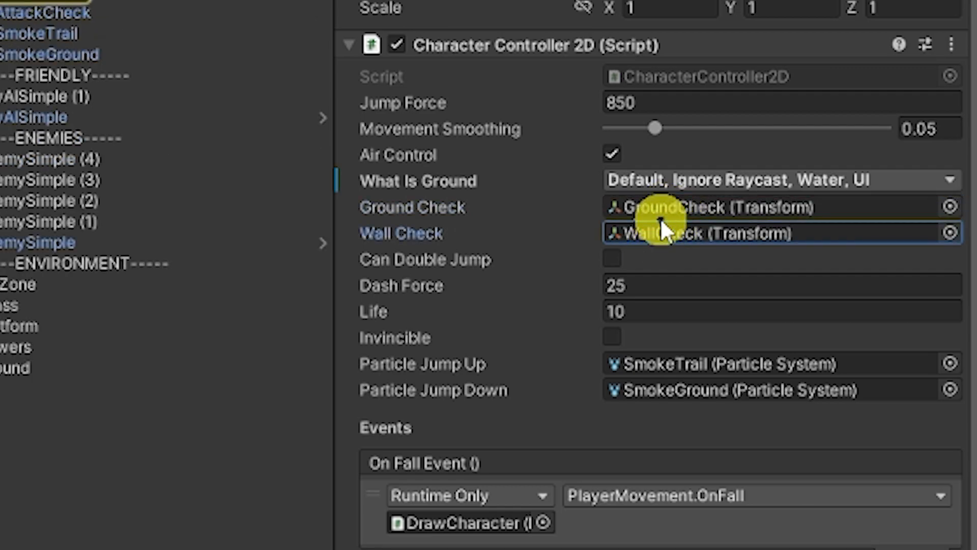
mouse_move(487, 197)
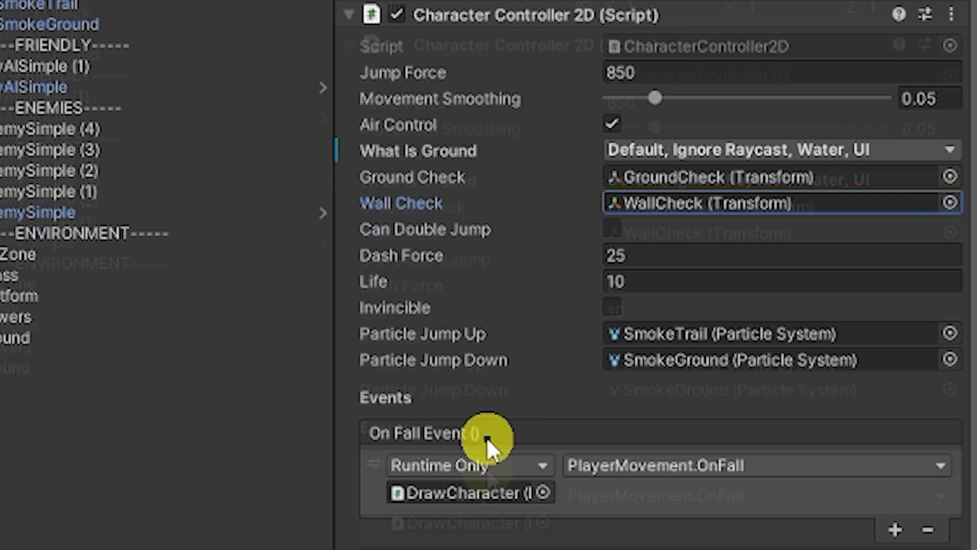
- Scroll DrawCharacter's Inspector through Character Controller 2D, On Fall/On Land events and Attack
scroll(down, 3)
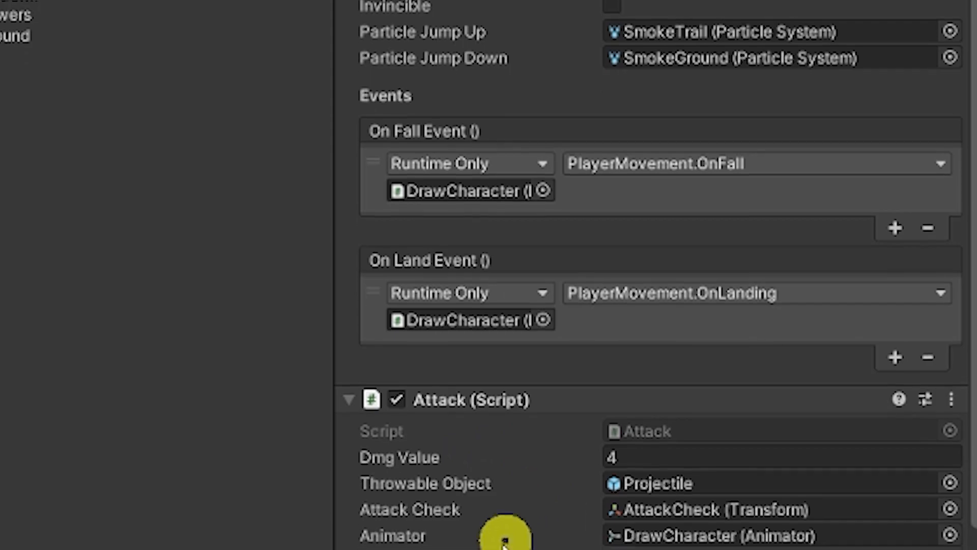
scroll(down, 3)
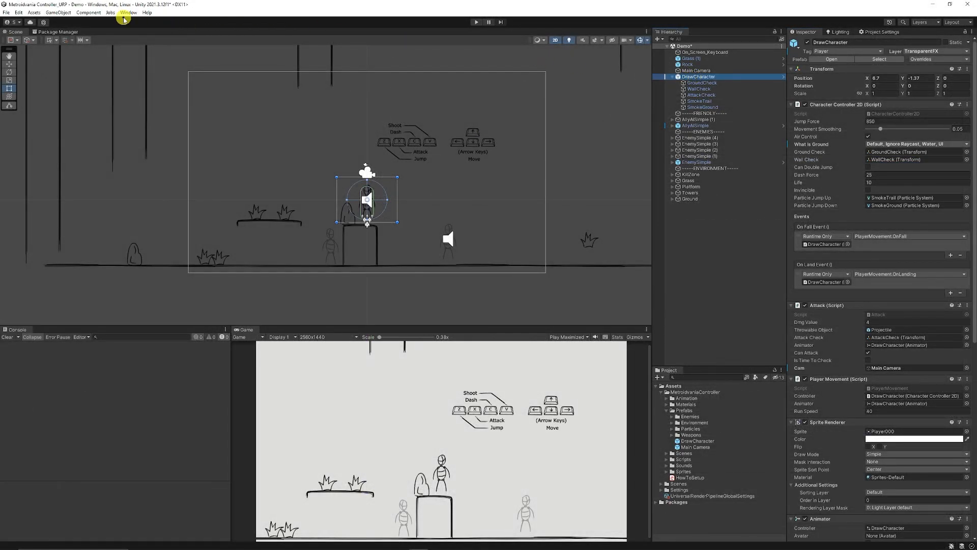
- Open the Animator window from the Window menu
click(128, 13)
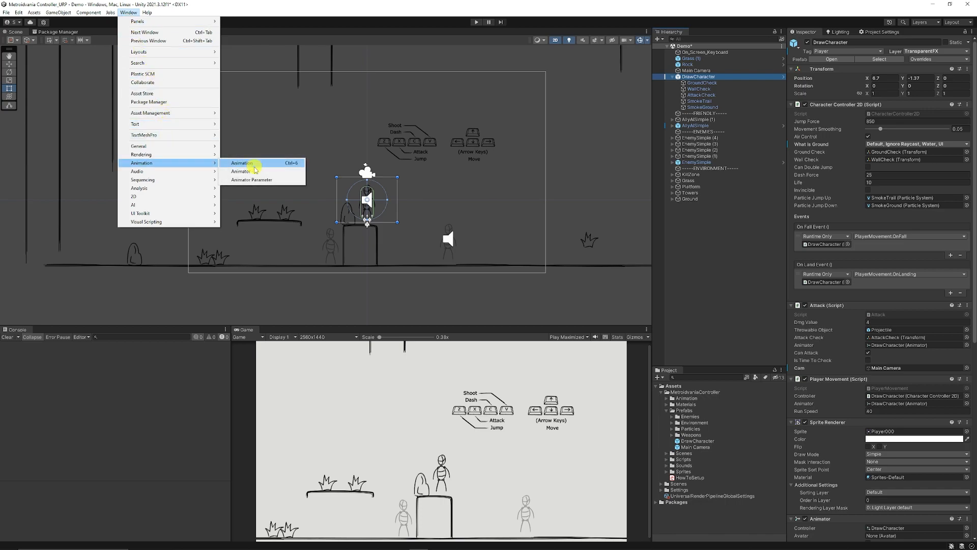
click(241, 170)
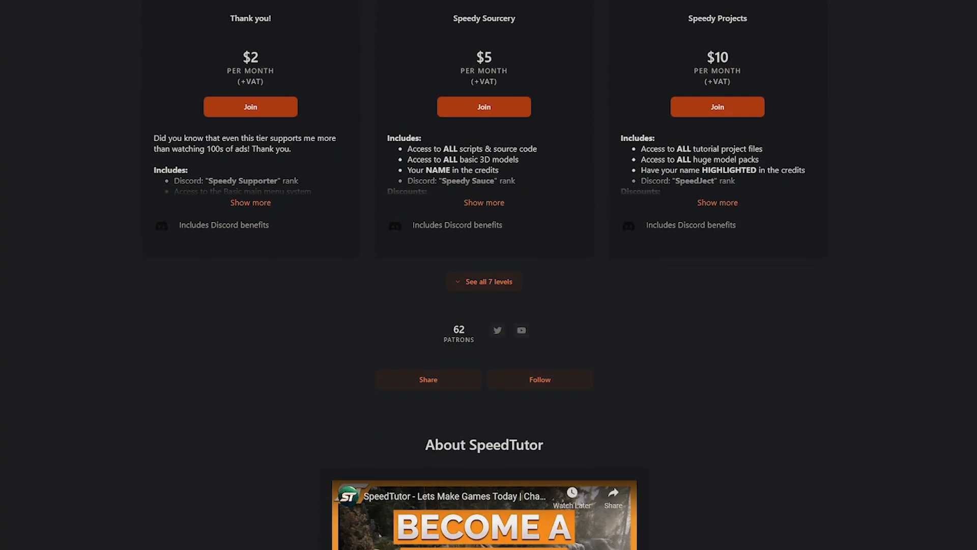
- Scroll past SpeedTutor's Patreon tiers and About section into his Unity asset store listings
scroll(down, 3)
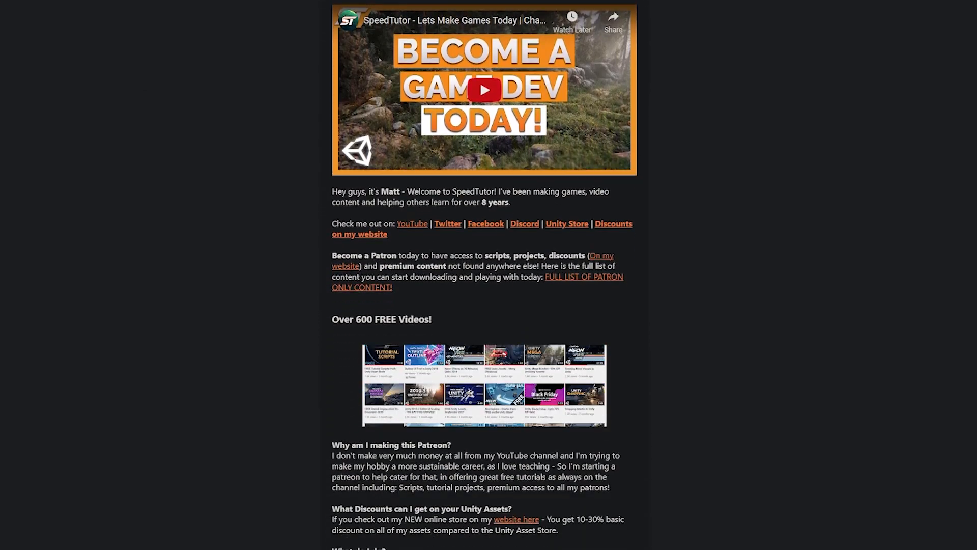
scroll(down, 3)
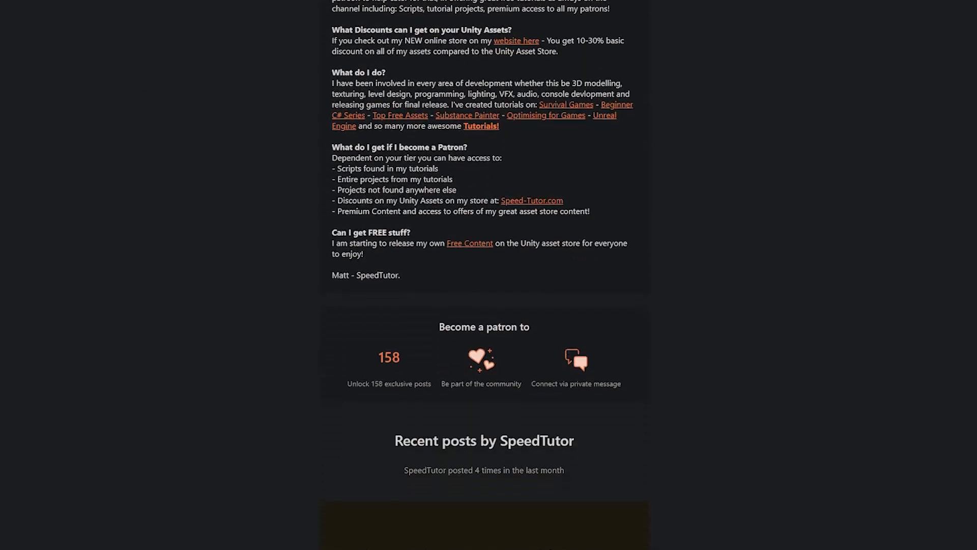
scroll(down, 3)
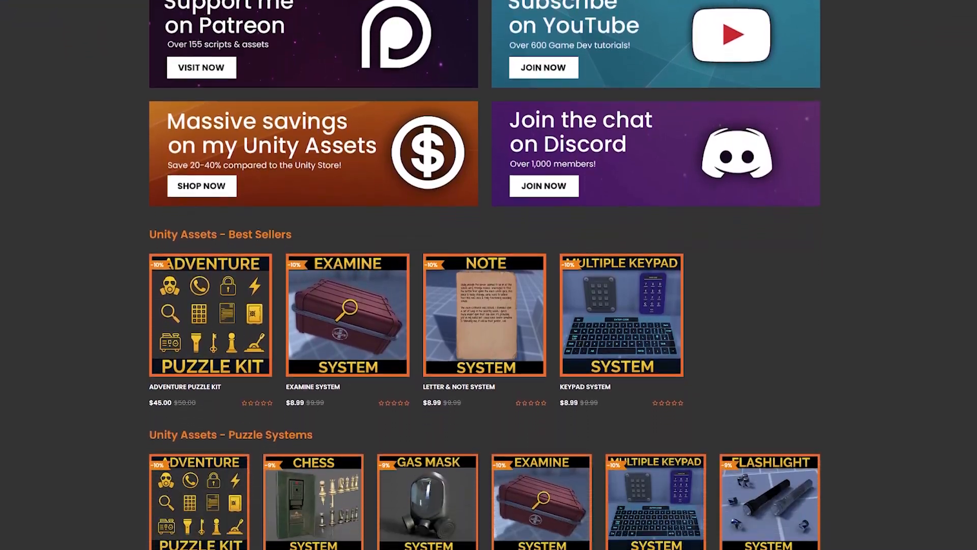
scroll(down, 3)
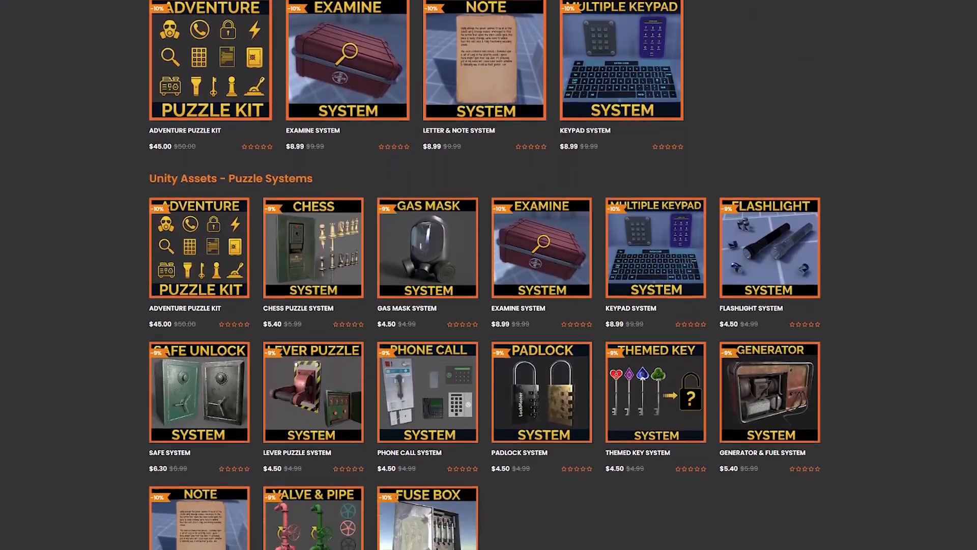